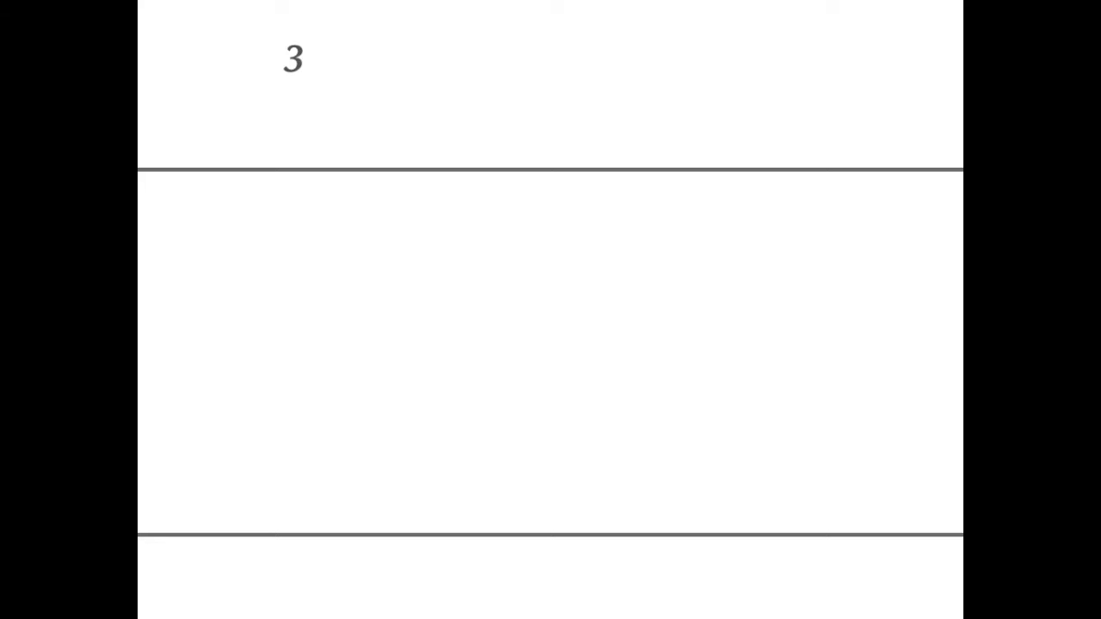
type("50,000,000,000,000,000 gal")
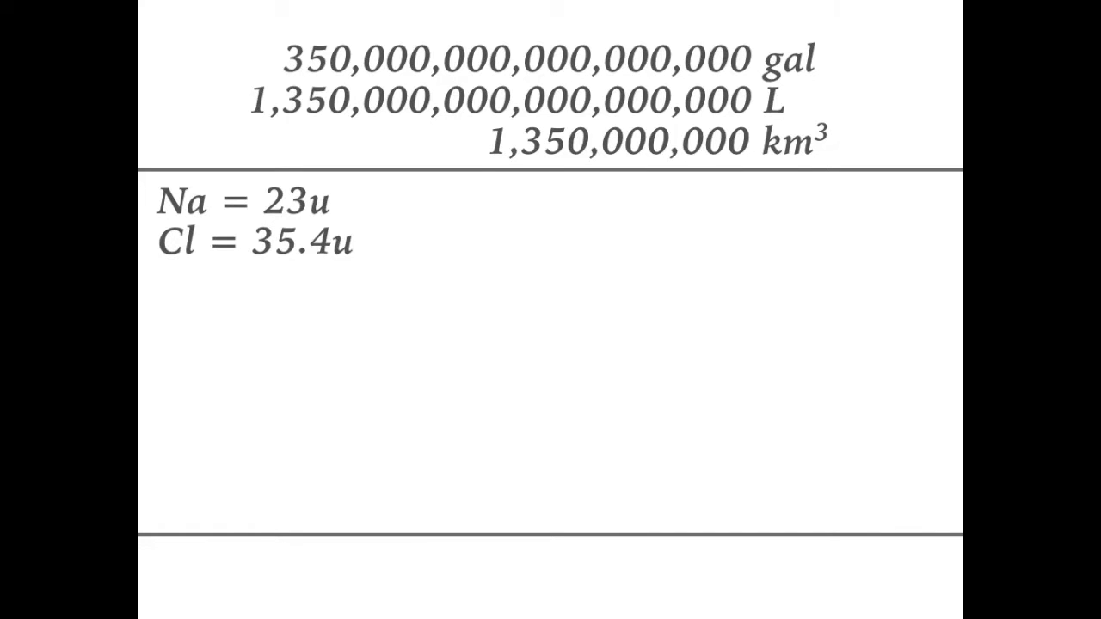
type("NaCl = 58.4u")
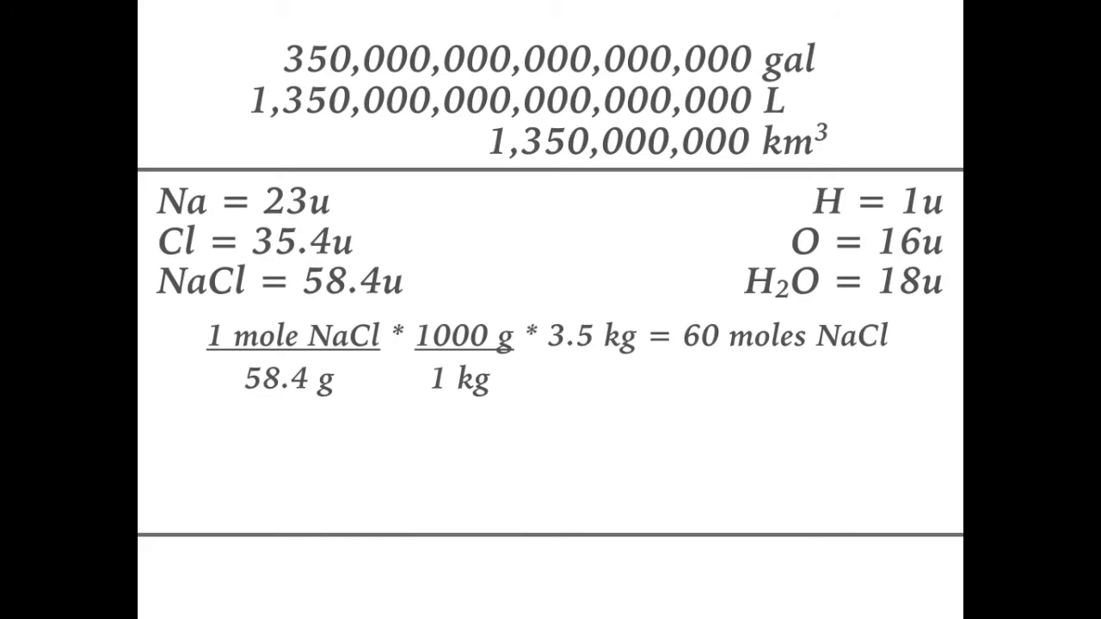
type("1 mole H2O * 1000 g * 1000 kg = 55,556 moles H2O")
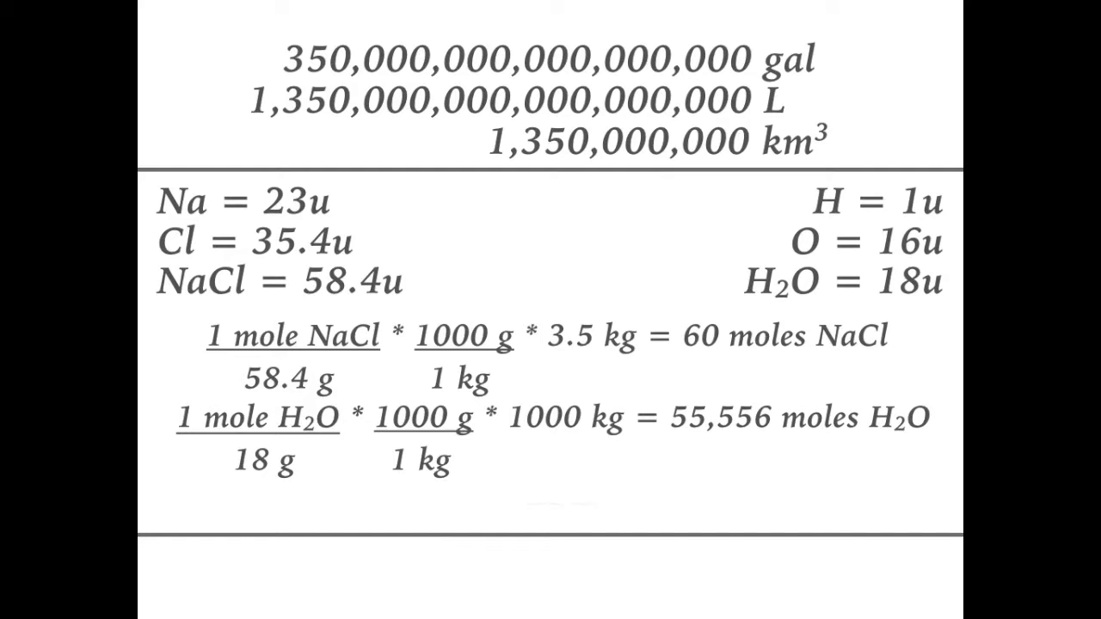
type("55,615 moles / 1003.5 kg = 55.4 moles / kg")
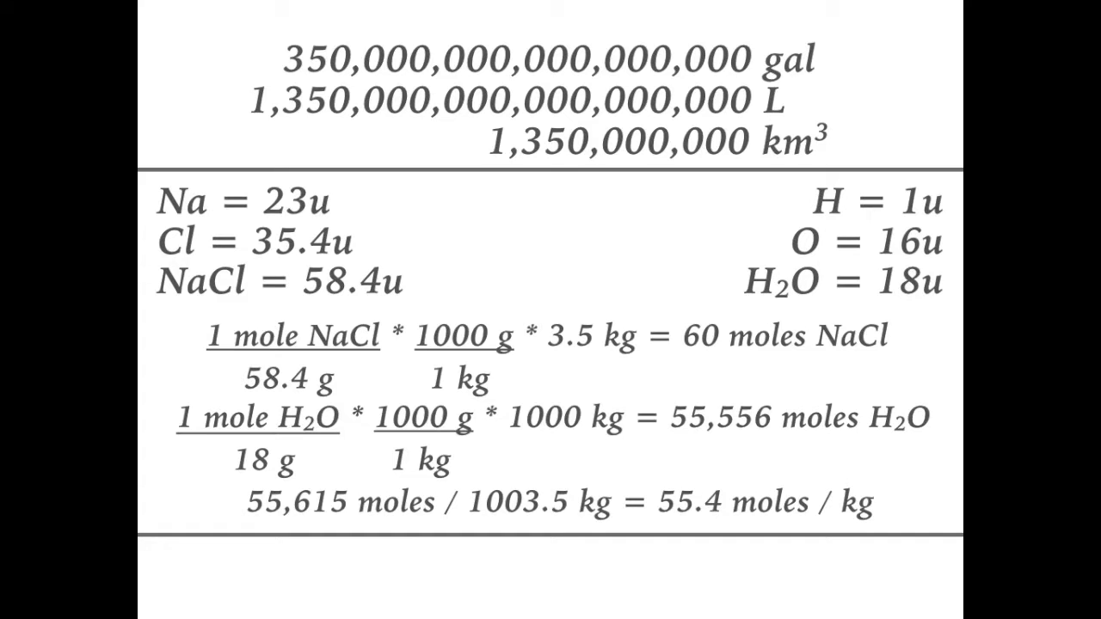